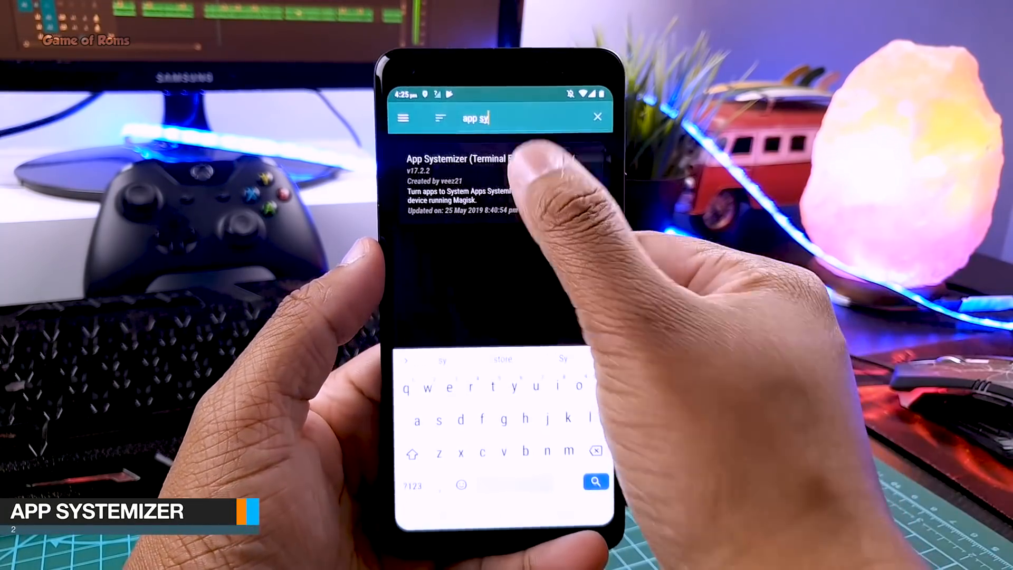
# Find the App Systemizer module, then install and launch Terminal Emulator for Android from Play Store.
pyautogui.click(462, 159)
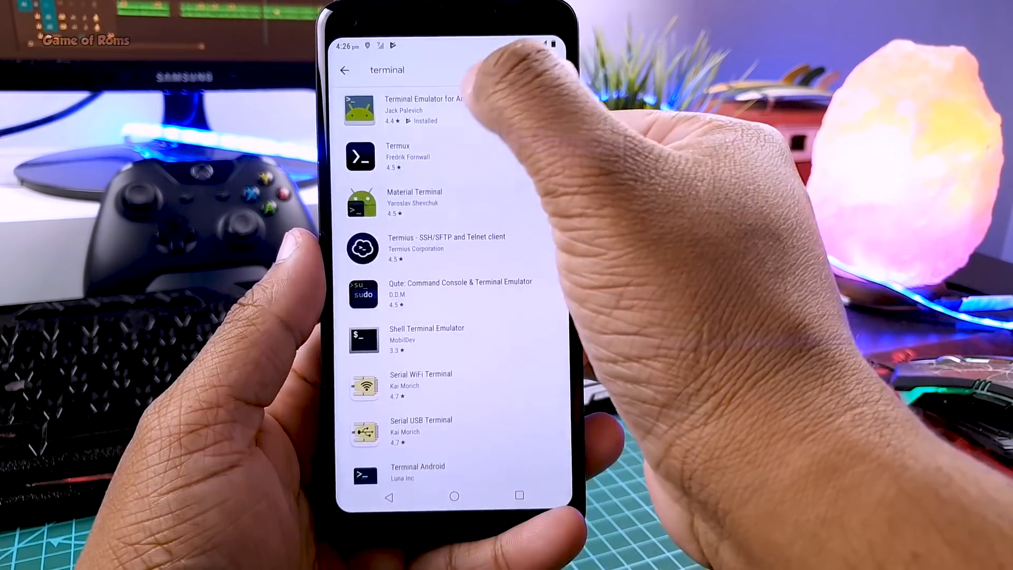
pyautogui.click(423, 110)
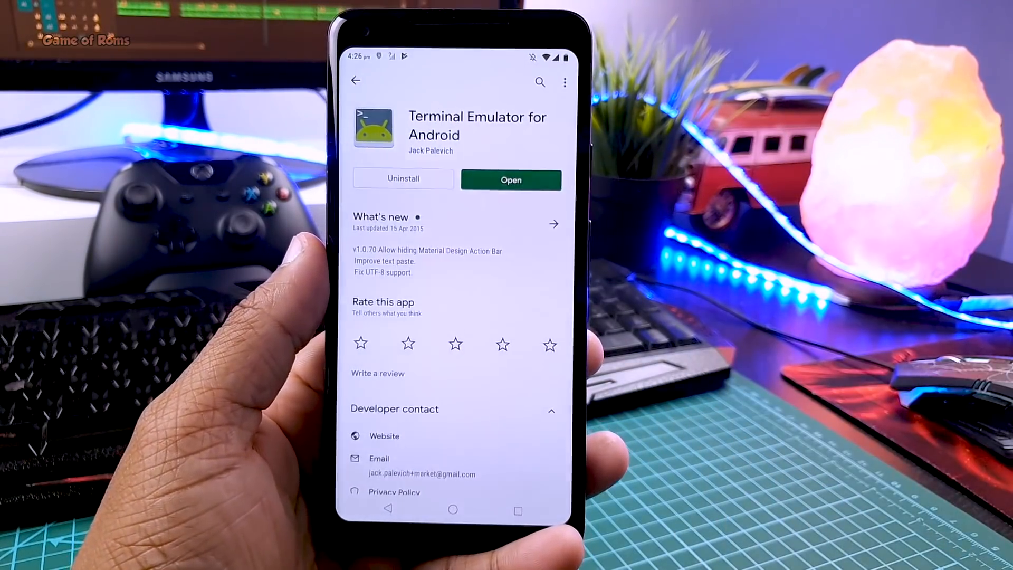
pyautogui.click(509, 179)
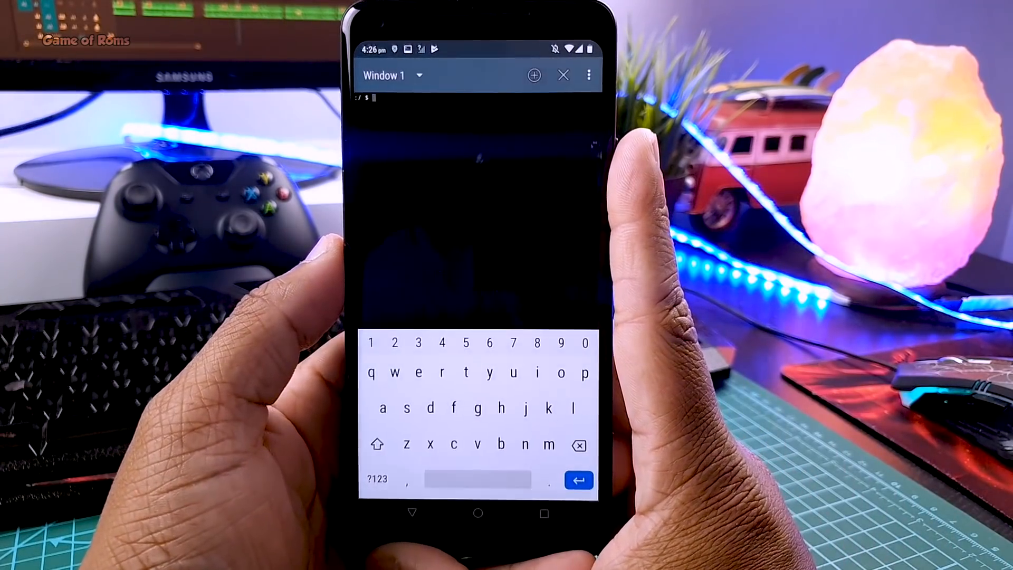
# Run systemize as root and choose app 3, Cool Wallpapers, with target 1, /system/app.
pyautogui.click(407, 409)
pyautogui.write('systemize')
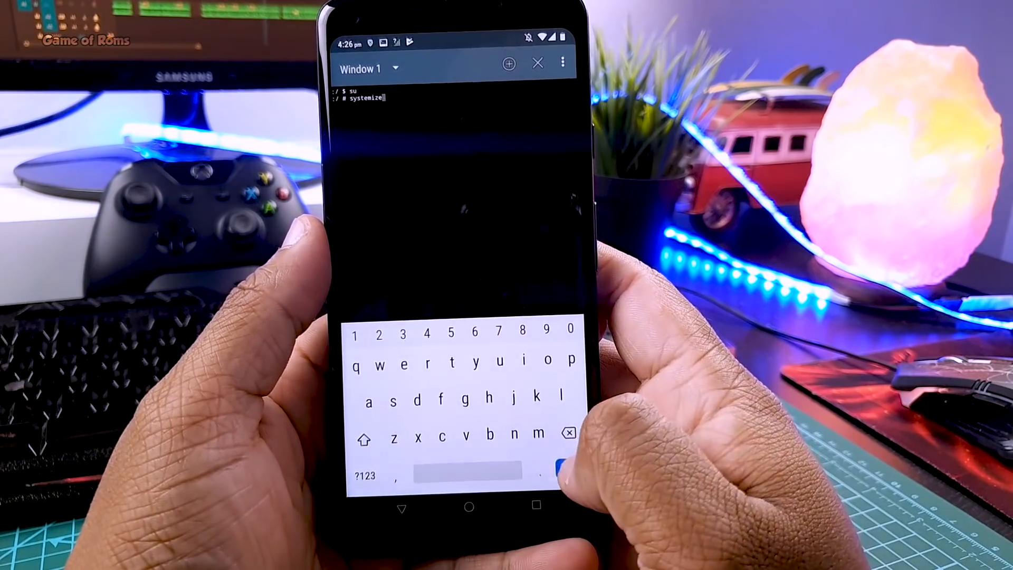
pyautogui.press('enter')
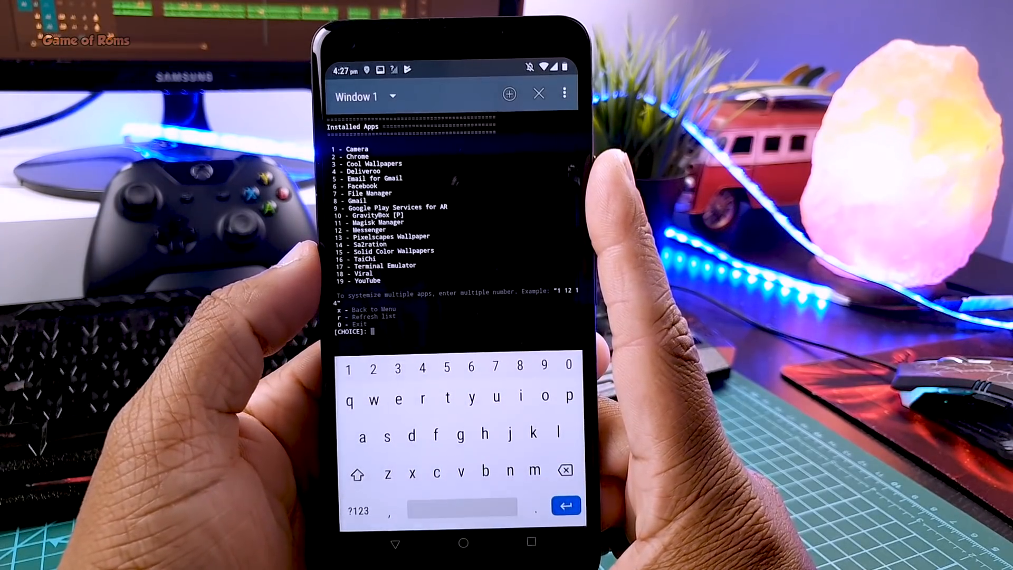
pyautogui.write('3')
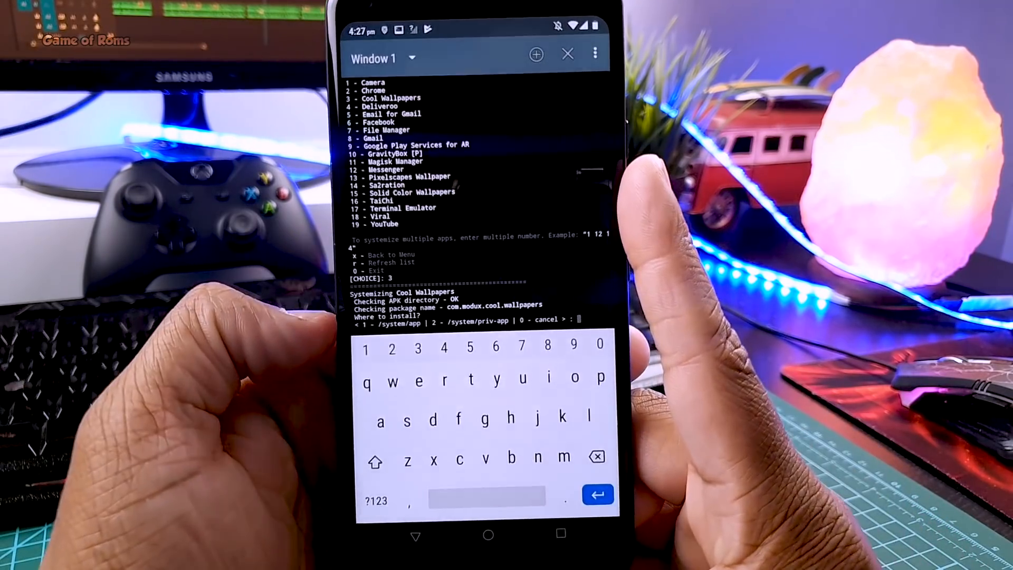
pyautogui.write('1')
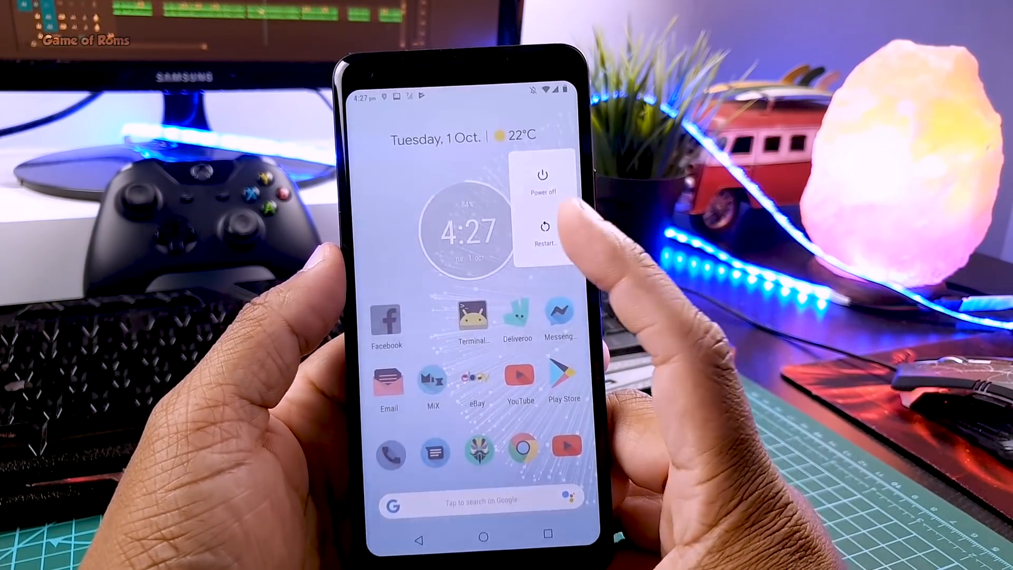
# Restart the phone, then check an app's info page in the drawer after boot.
pyautogui.click(544, 232)
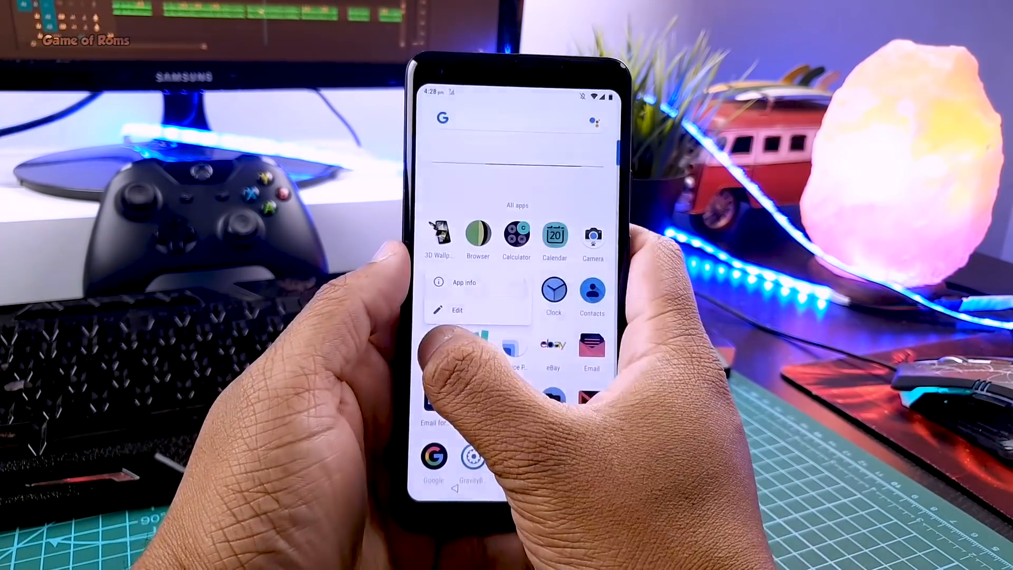
pyautogui.click(463, 282)
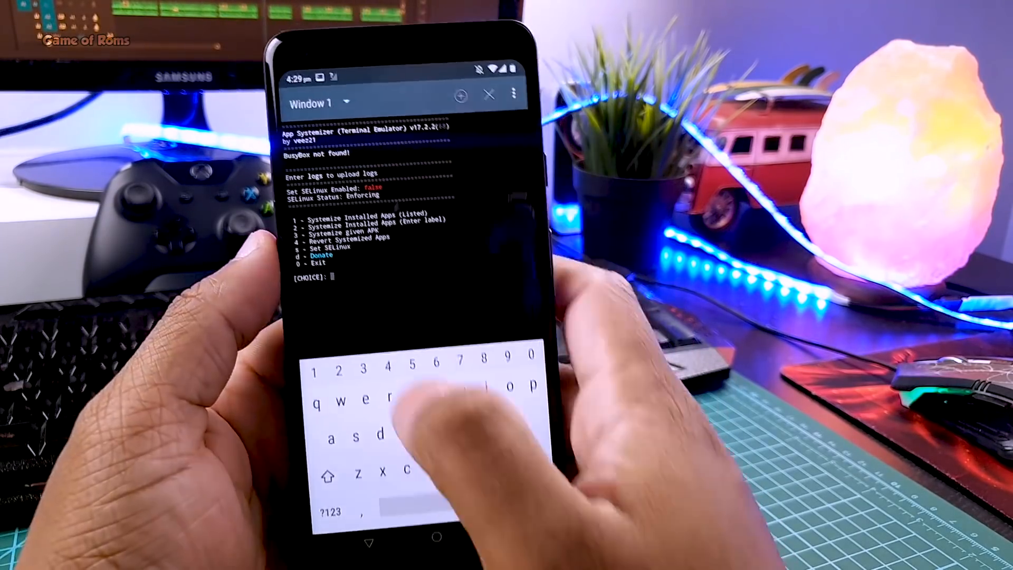
# Choose option 4 to revert Cool Wallpapers from system app and answer y to return to the menu.
pyautogui.write('4')
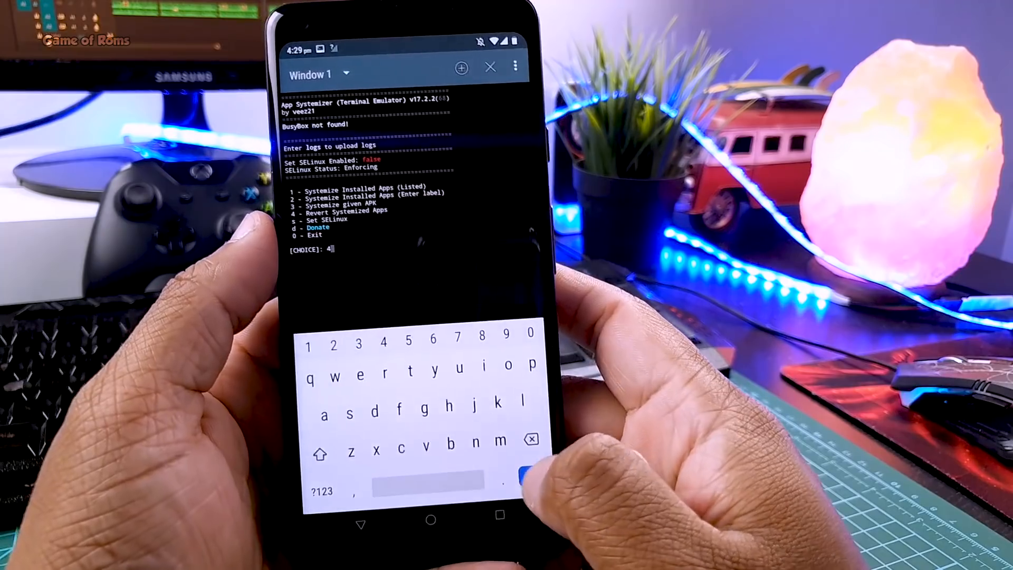
pyautogui.press('enter')
pyautogui.write('1')
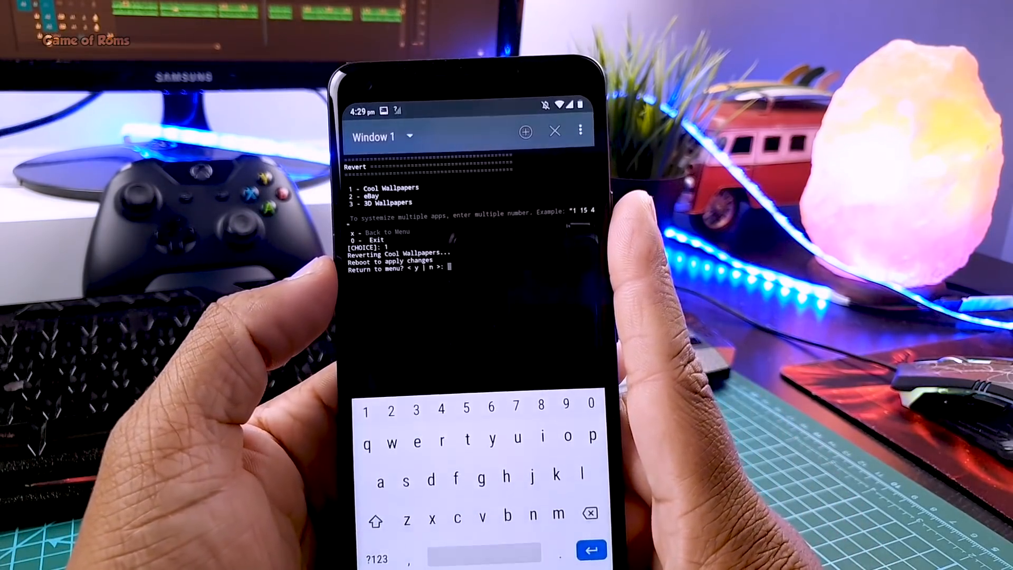
pyautogui.write('y')
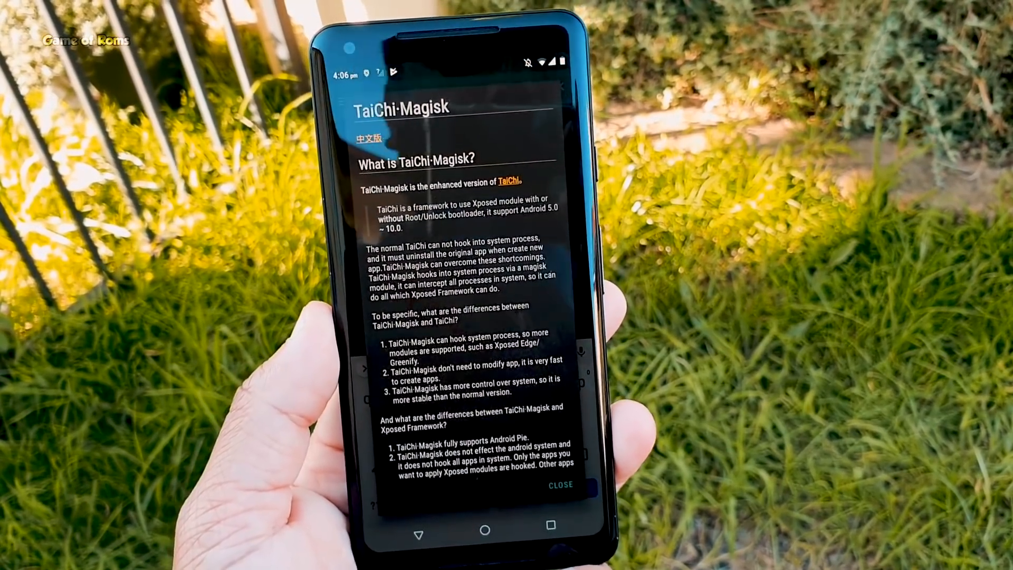
# Dismiss the TaiChi-Magisk description and launch Magisk Manager from the app drawer.
pyautogui.click(559, 486)
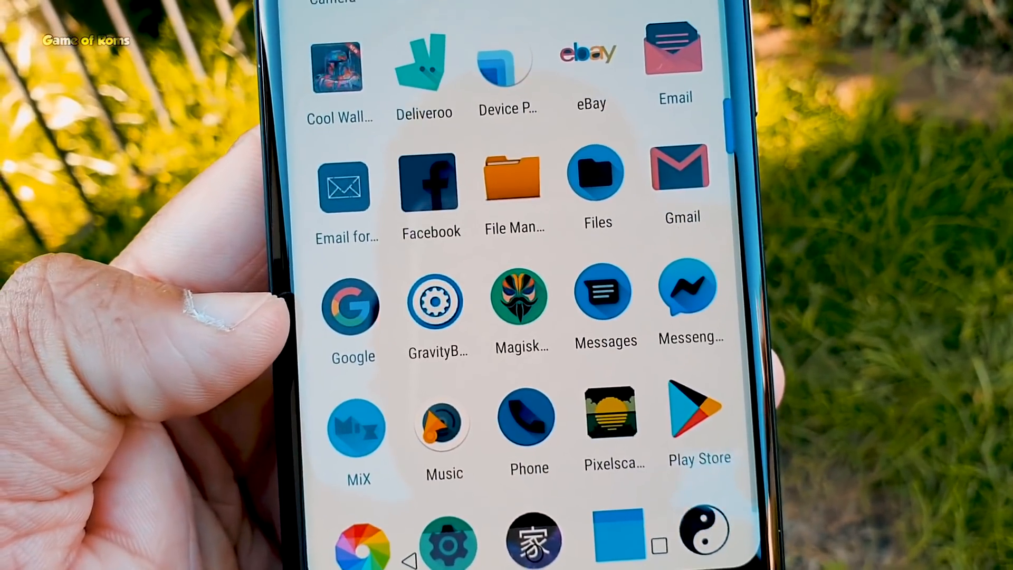
pyautogui.click(437, 302)
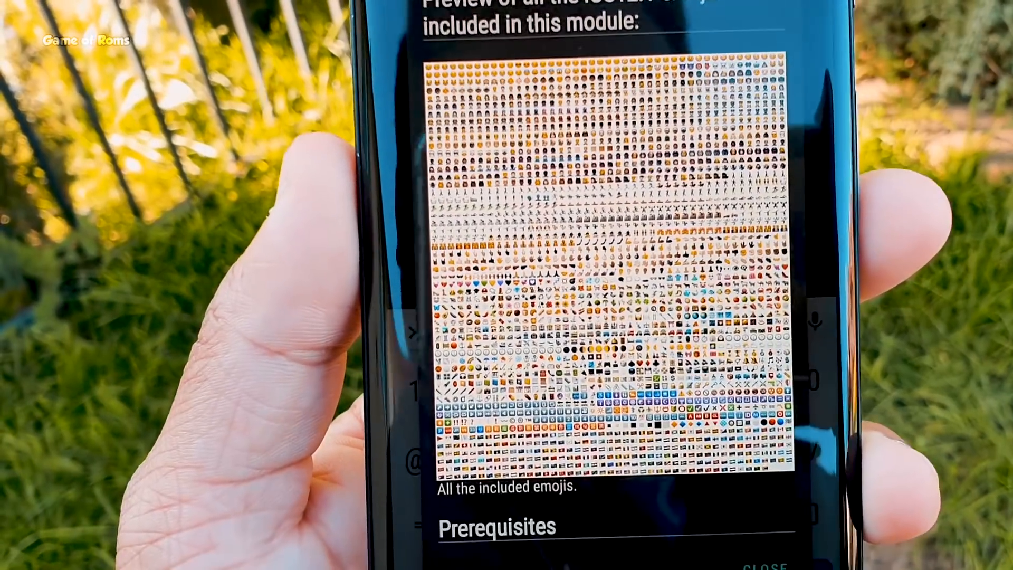
# Scroll through the iOS12.1 Emoji module description to see the included emojis.
pyautogui.scroll(-3)
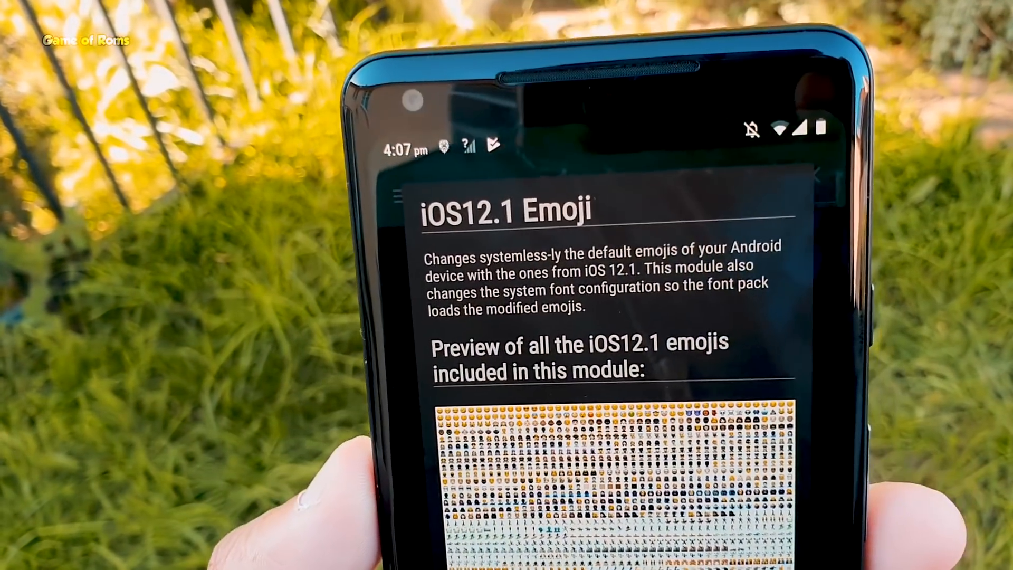
pyautogui.scroll(-3)
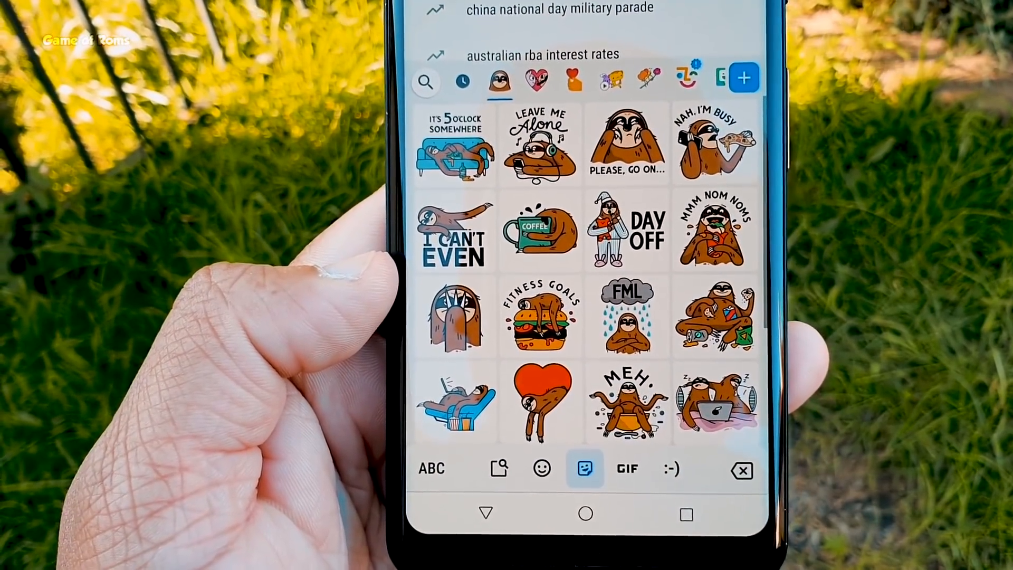
pyautogui.scroll(-3)
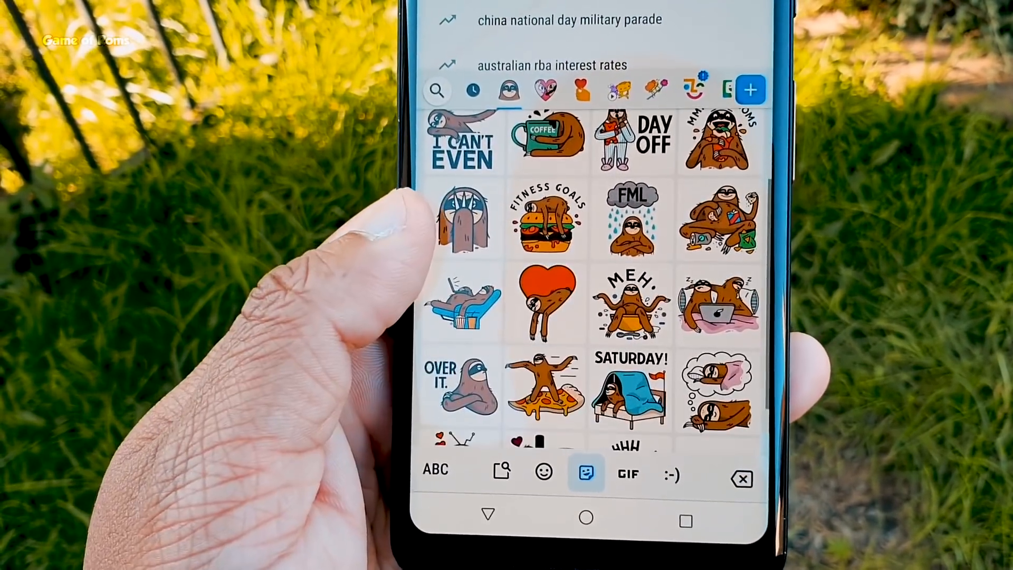
pyautogui.scroll(-3)
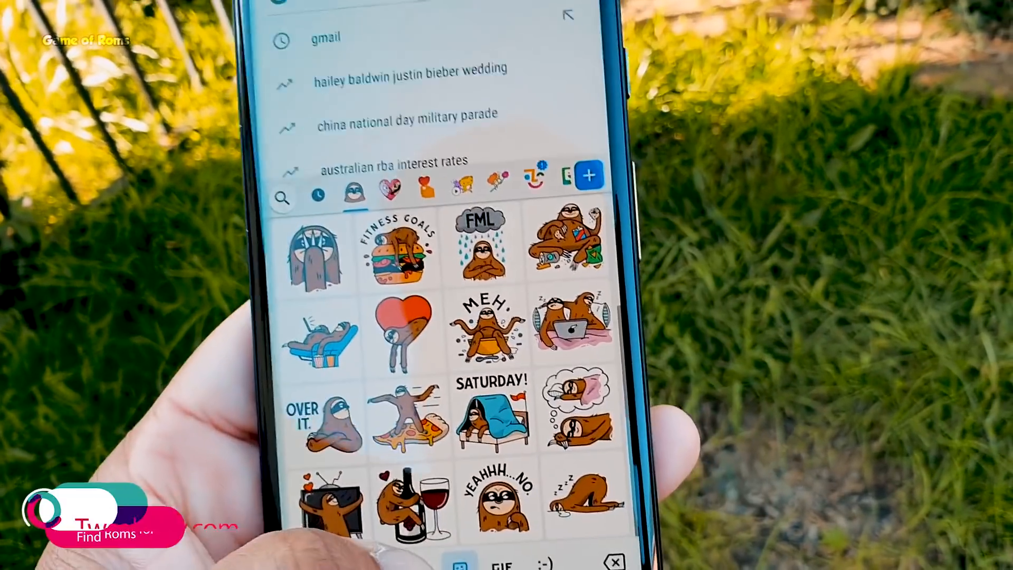